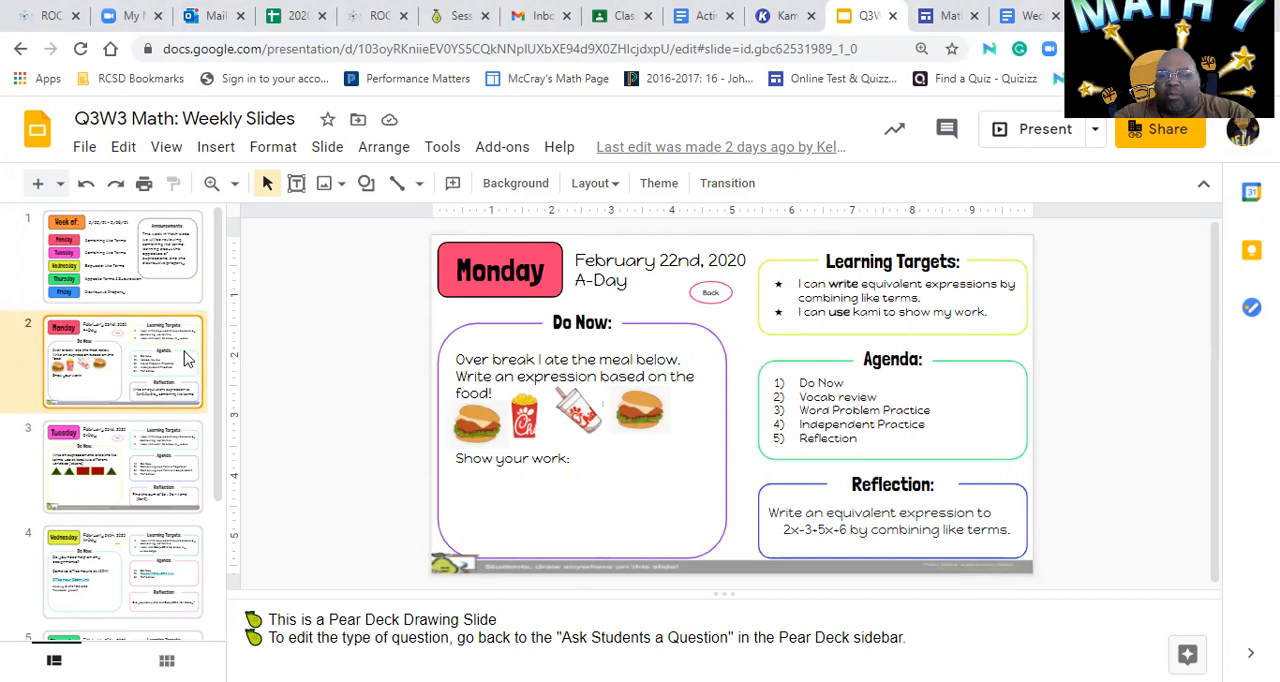
mouse_move(170, 470)
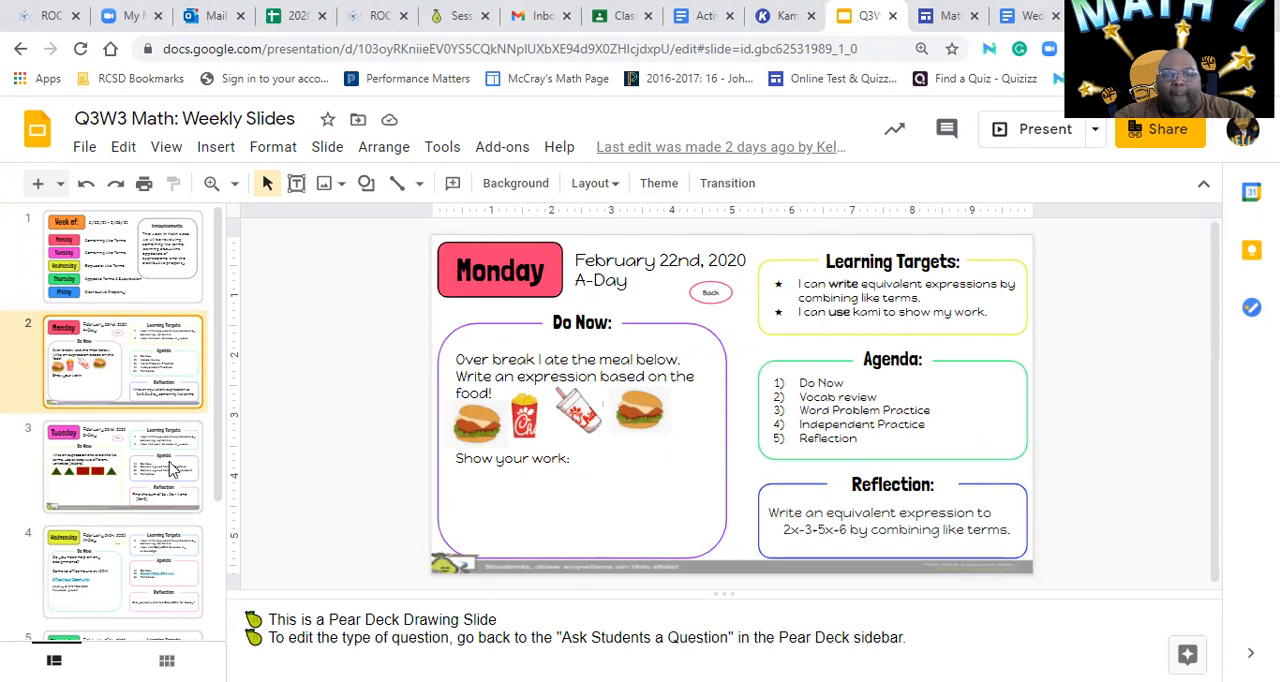
Step from Monday to Tuesday's then Wednesday's slide with the Edpuzzle agenda link.
left_click(124, 466)
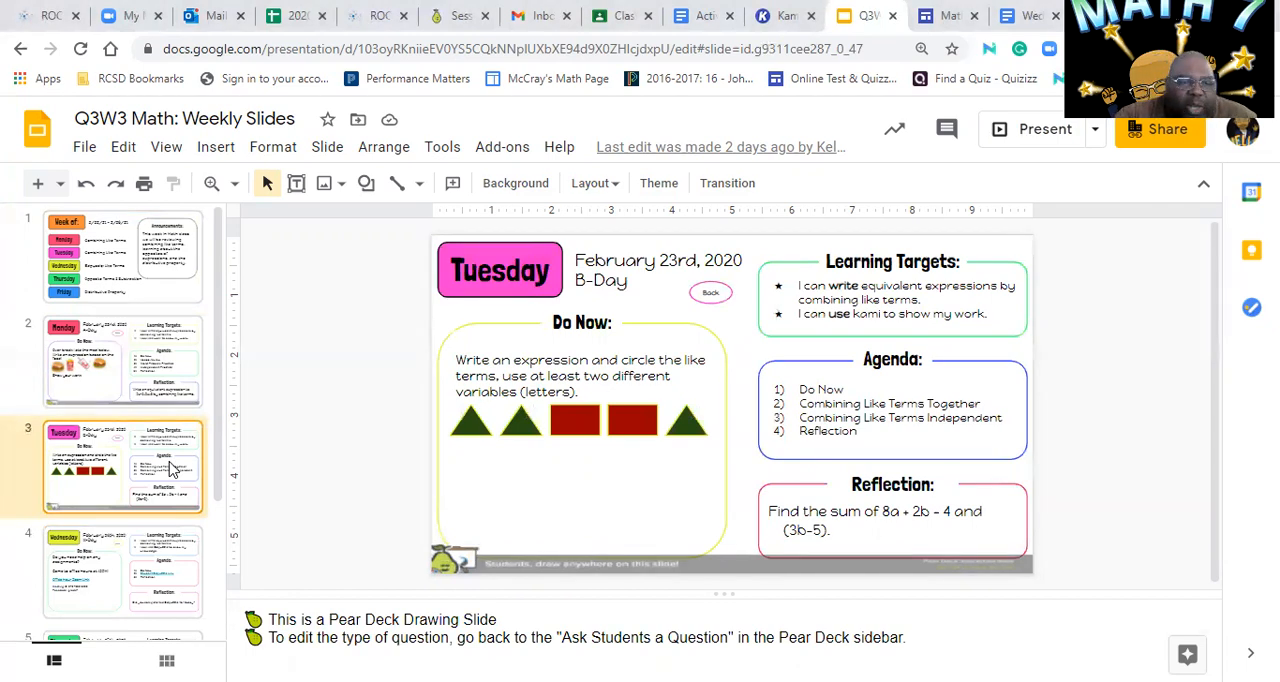
left_click(124, 564)
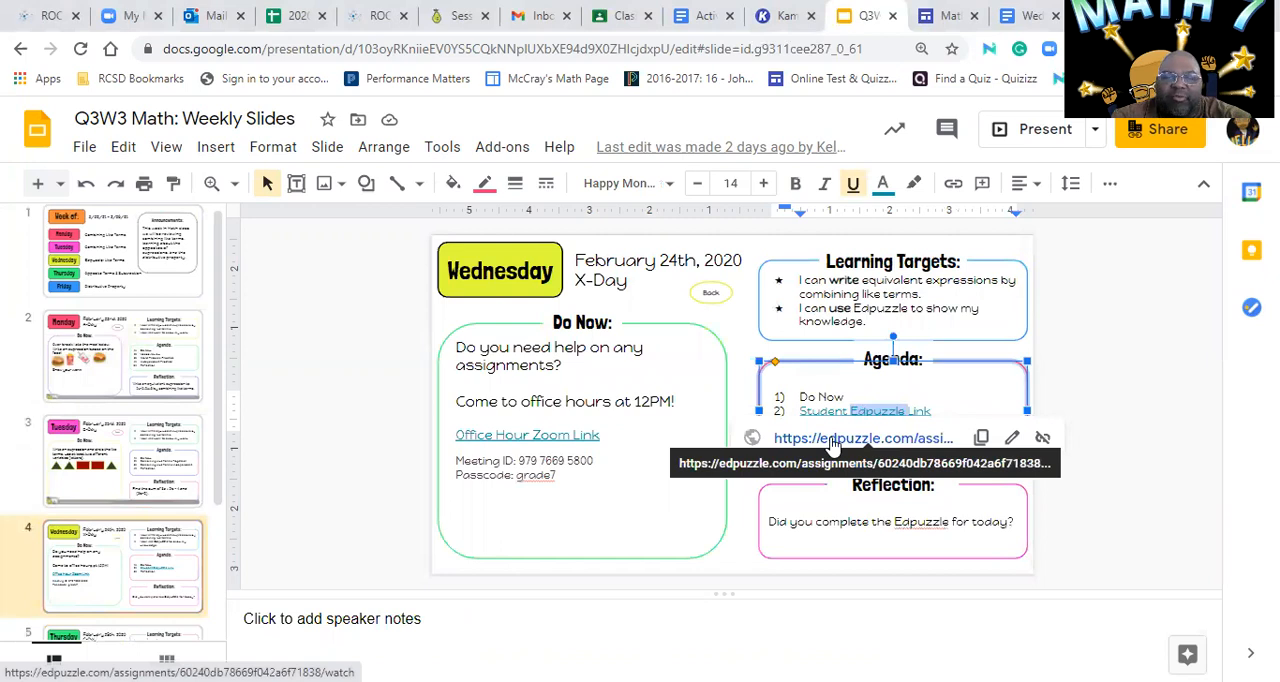
Open the linked 'Combining Like Terms' Edpuzzle assignment, then return to the Gmail inbox.
left_click(862, 438)
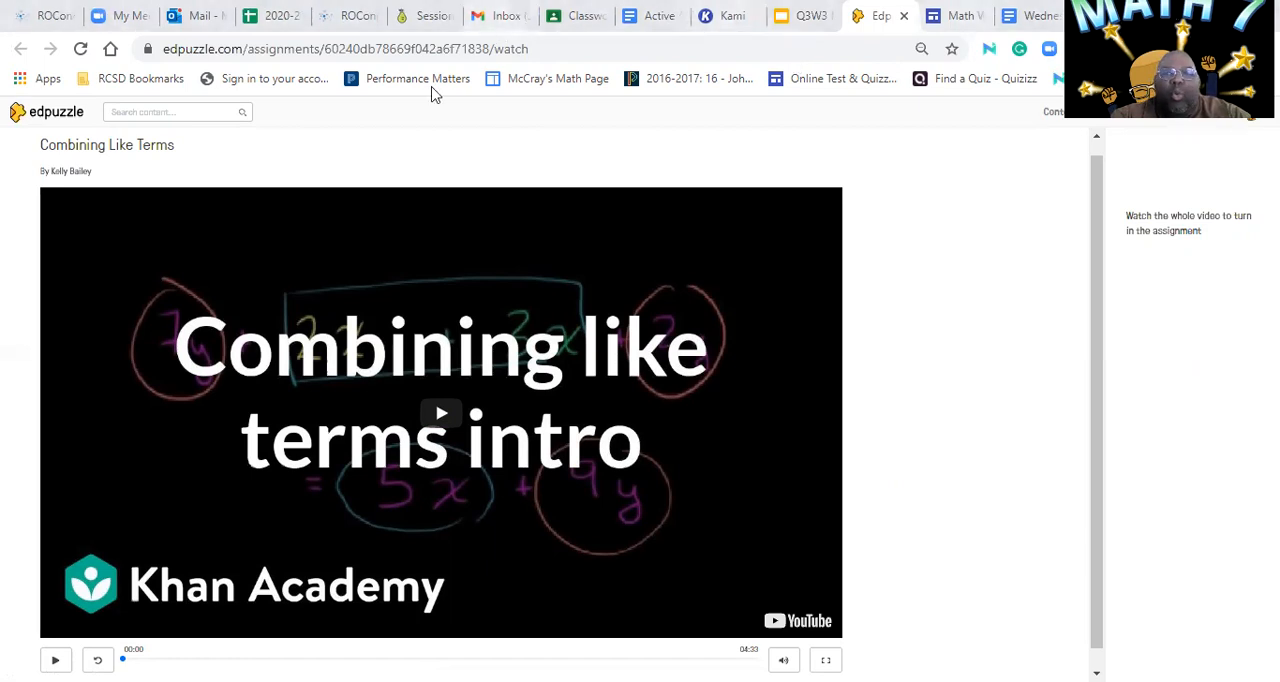
mouse_move(500, 16)
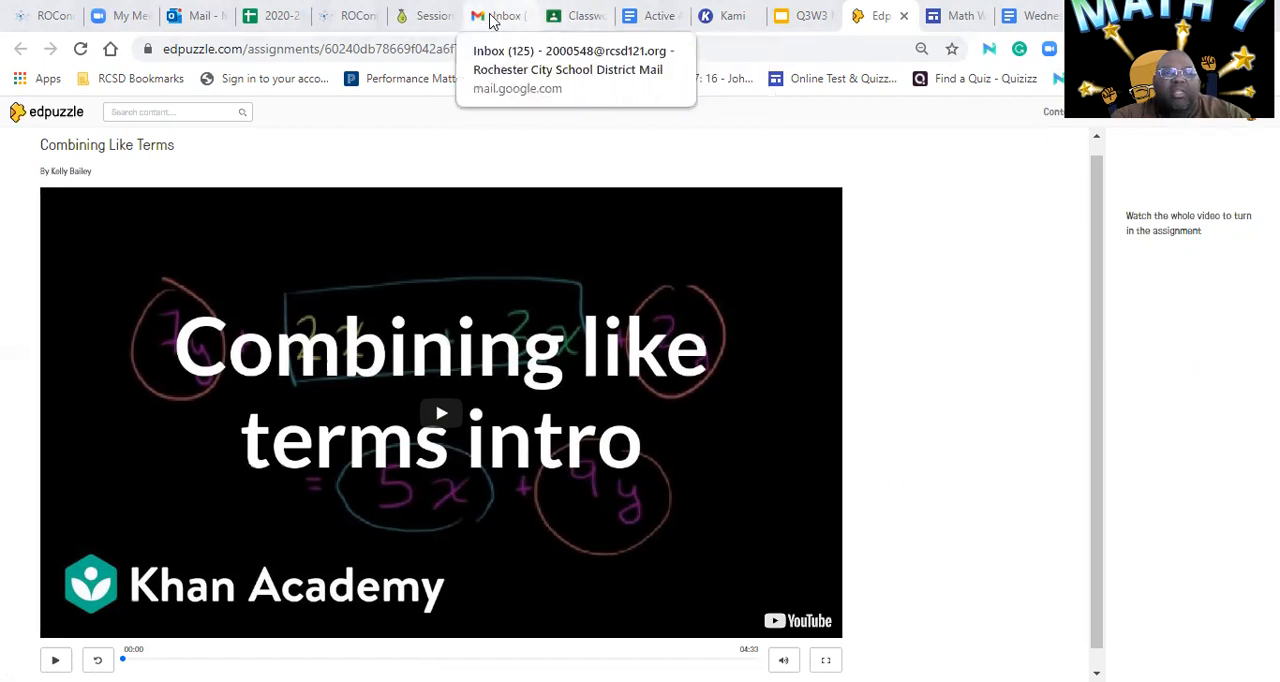
left_click(496, 16)
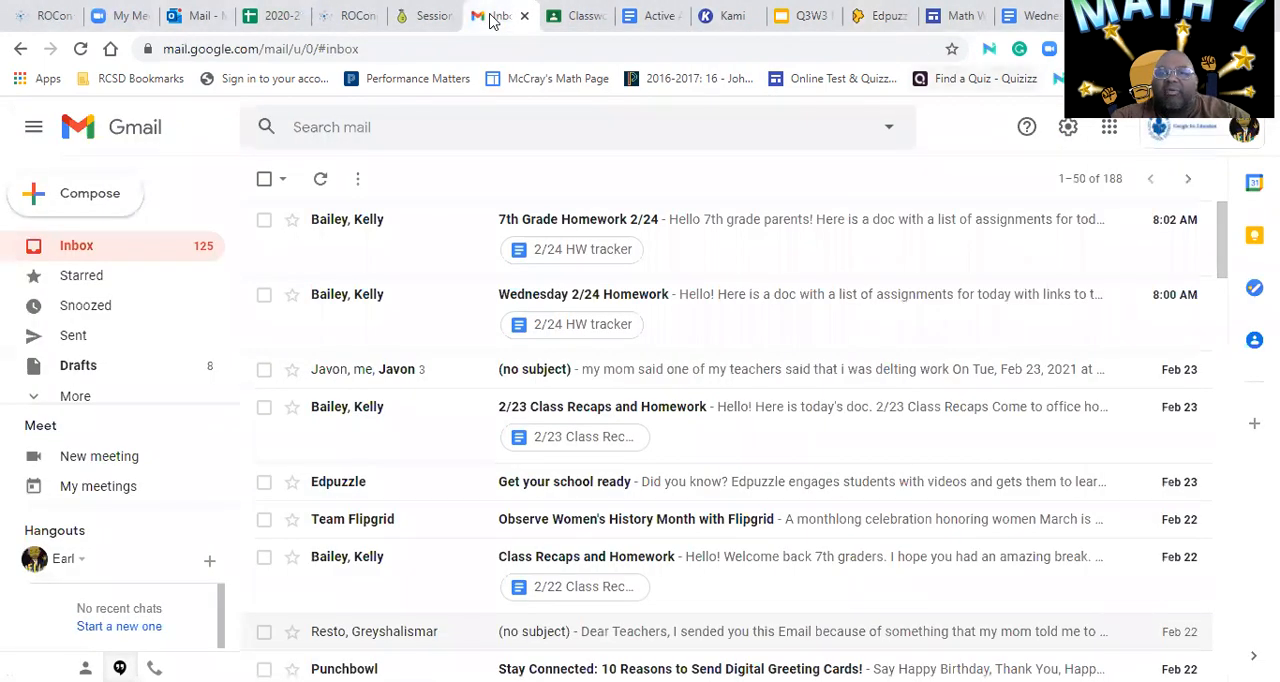
Open Google Classroom from the apps grid and show the math class's People roster.
left_click(1108, 128)
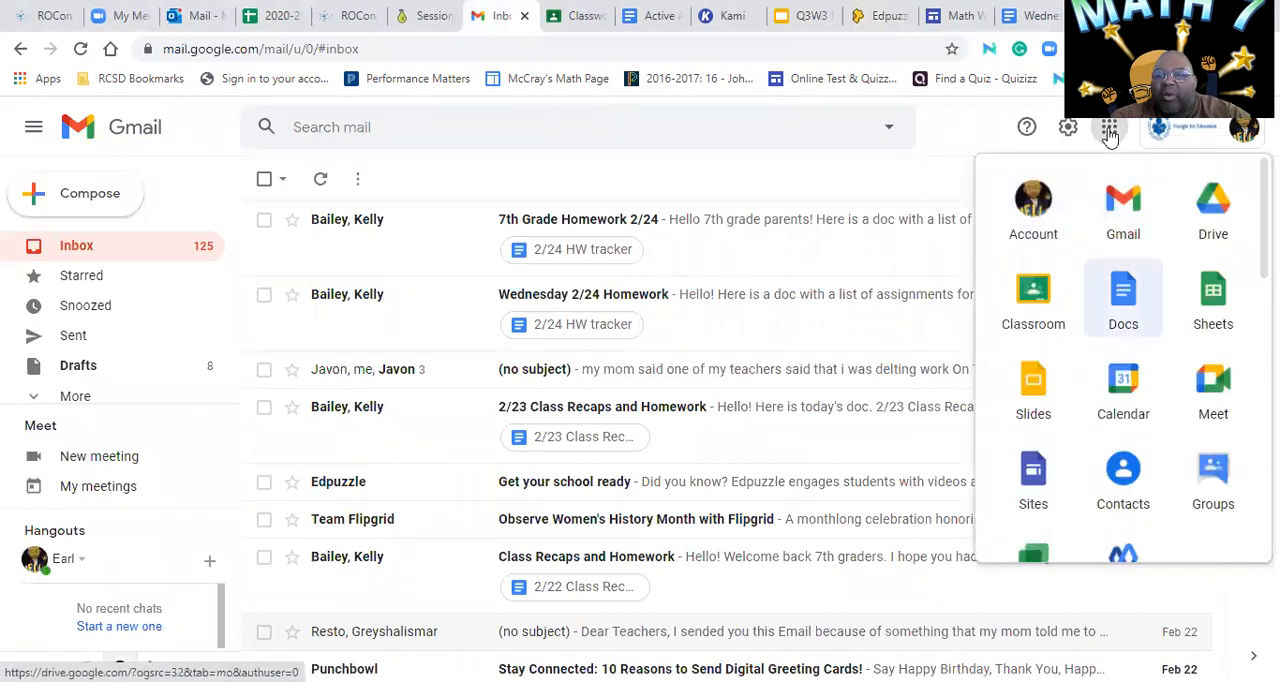
left_click(1032, 300)
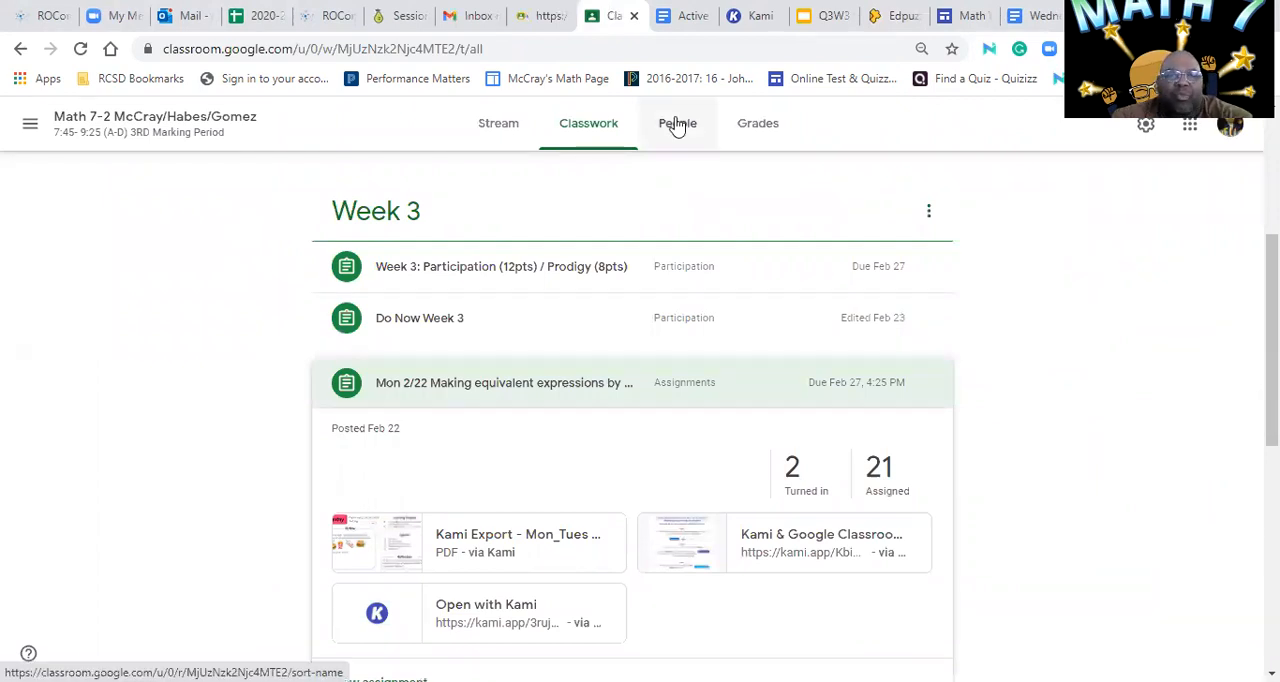
left_click(676, 122)
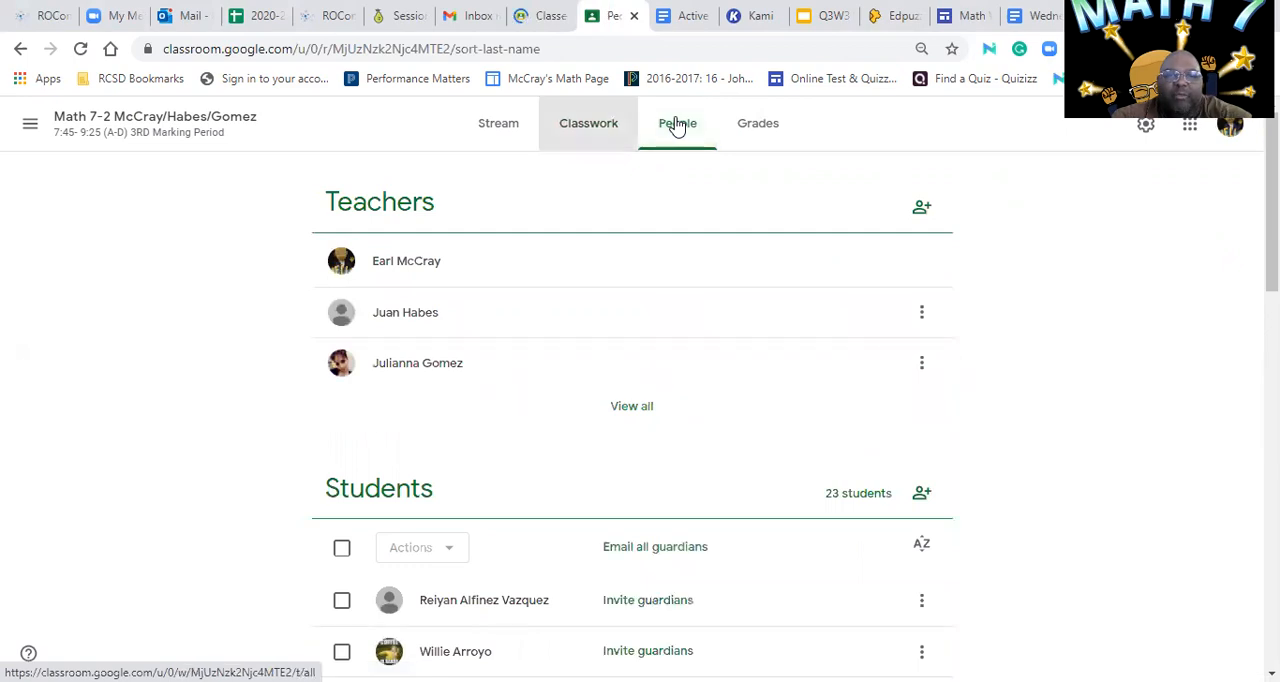
Return to Classwork and expand the Week 3 Participation assignment with its rubric attachment.
left_click(588, 124)
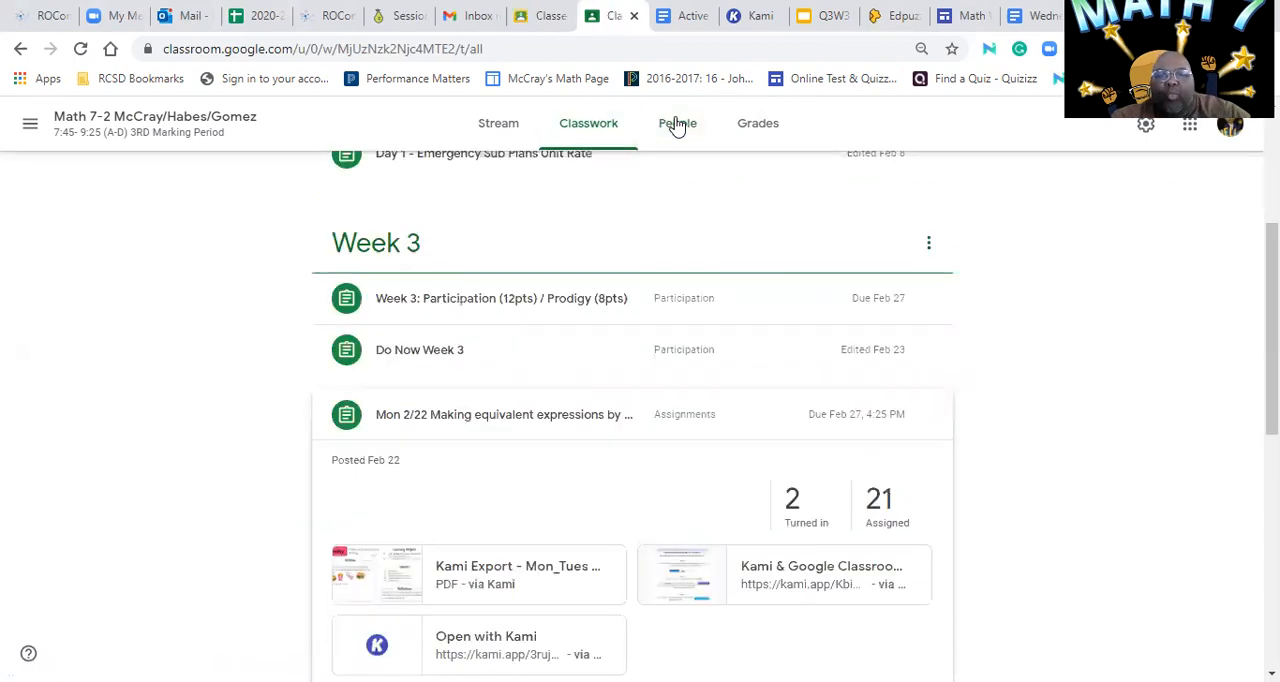
scroll("down", 3)
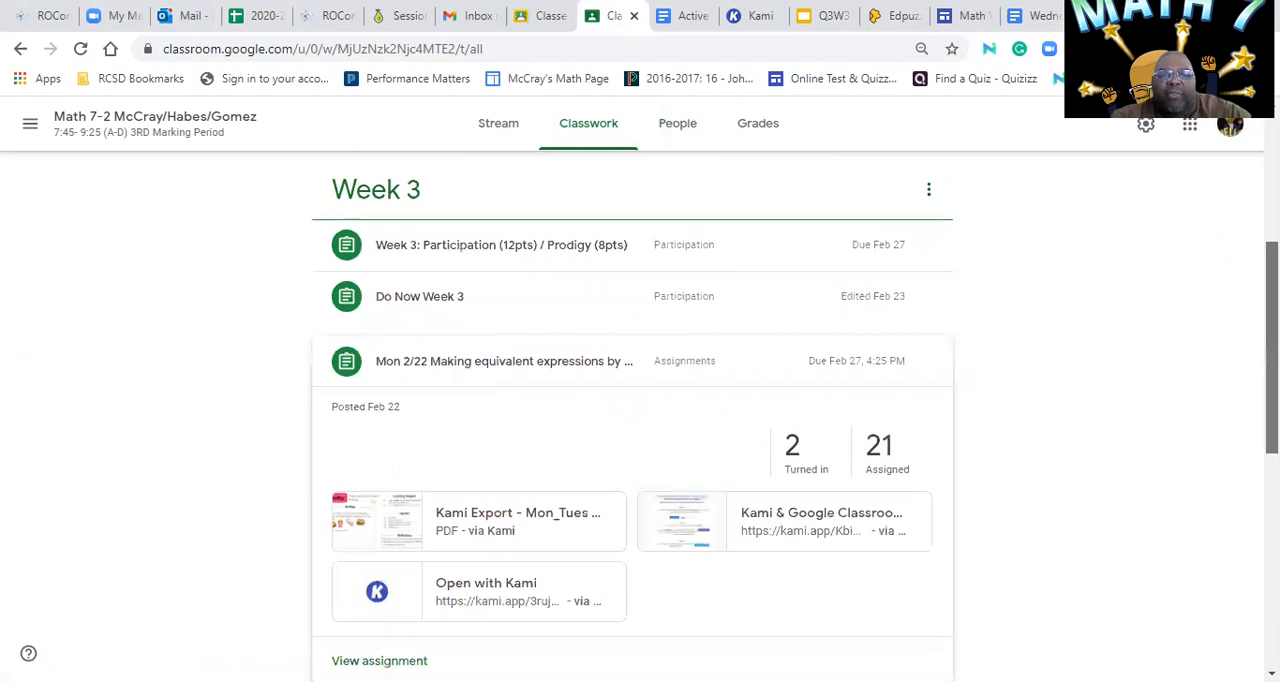
scroll("up", 3)
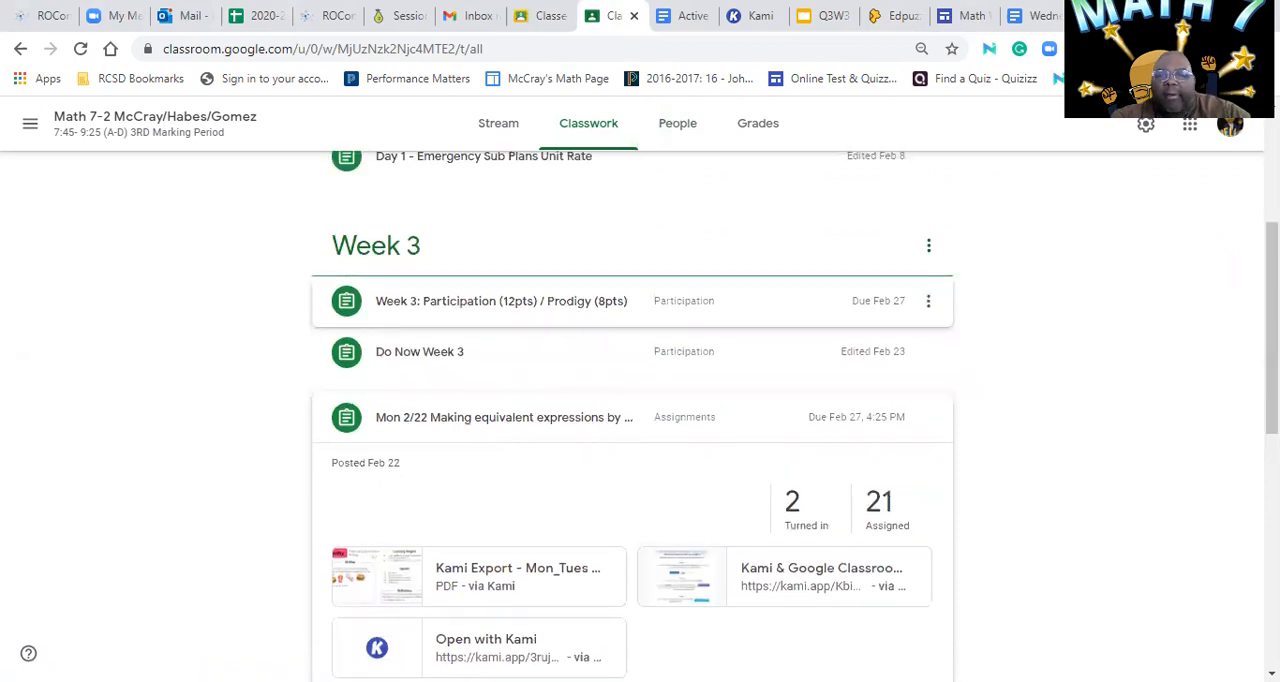
left_click(500, 300)
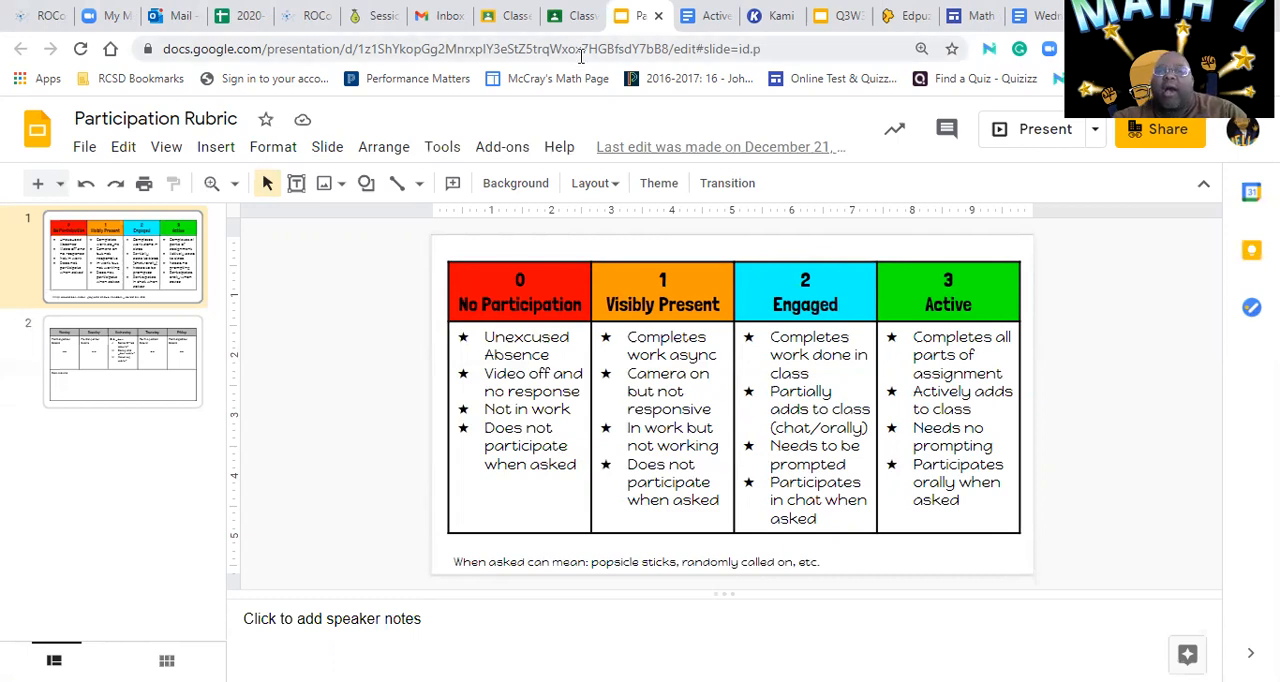
Return to the Classroom tab, scroll to Week 3 and expand the Do Now Week 3 post.
left_click(592, 16)
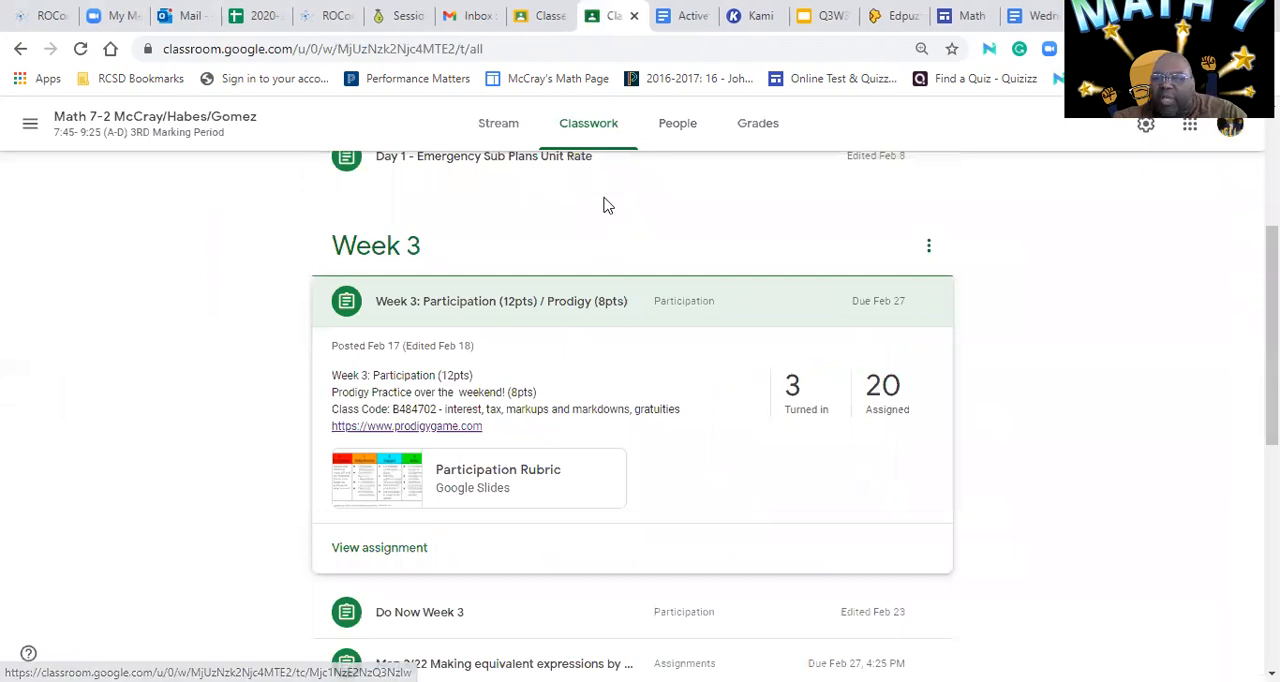
scroll("down", 3)
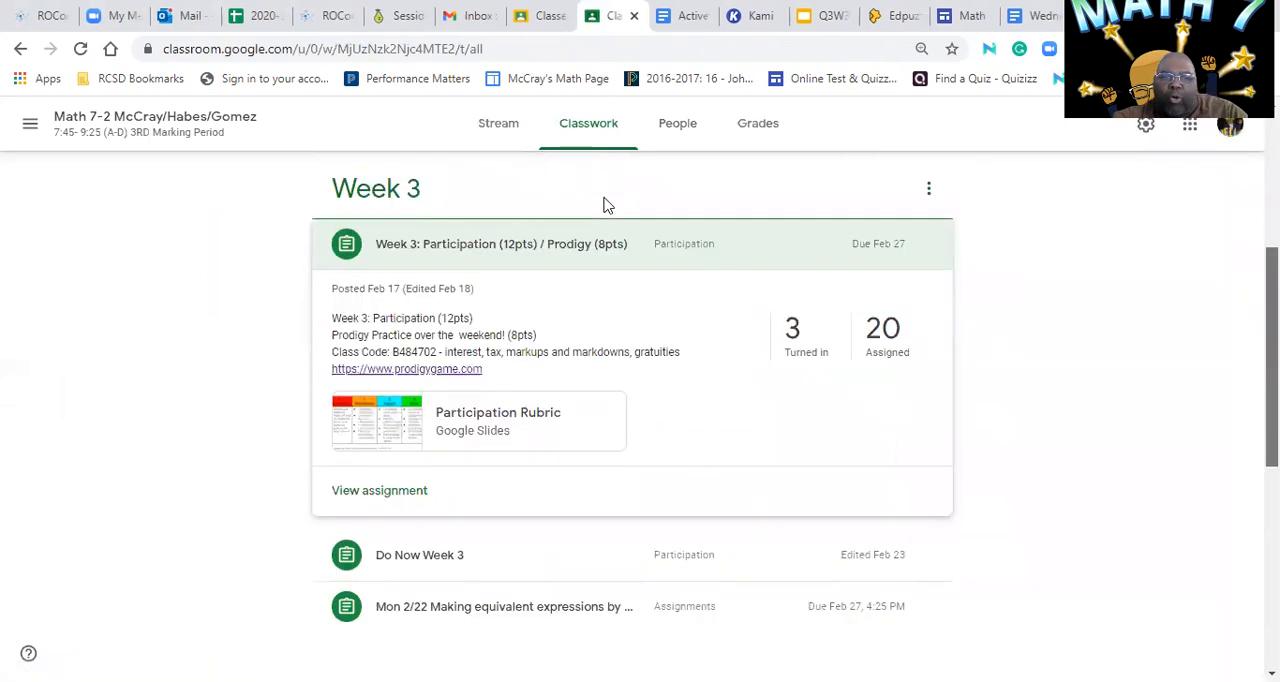
scroll("down", 3)
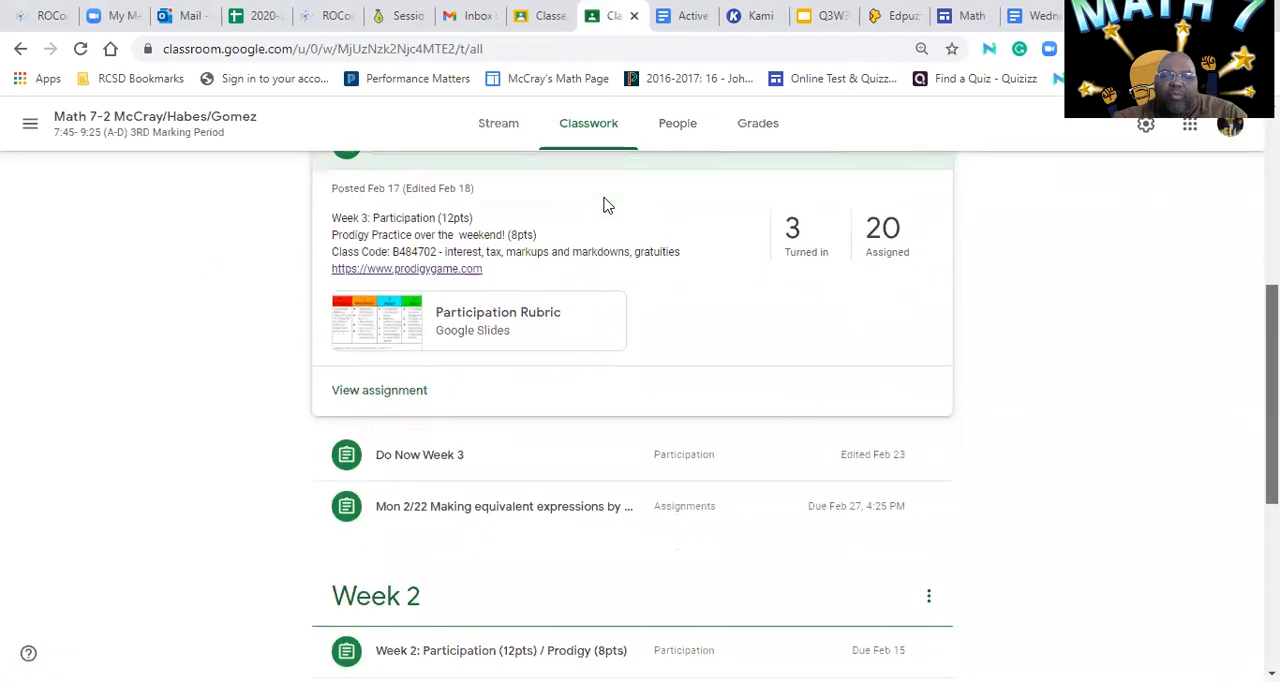
left_click(420, 454)
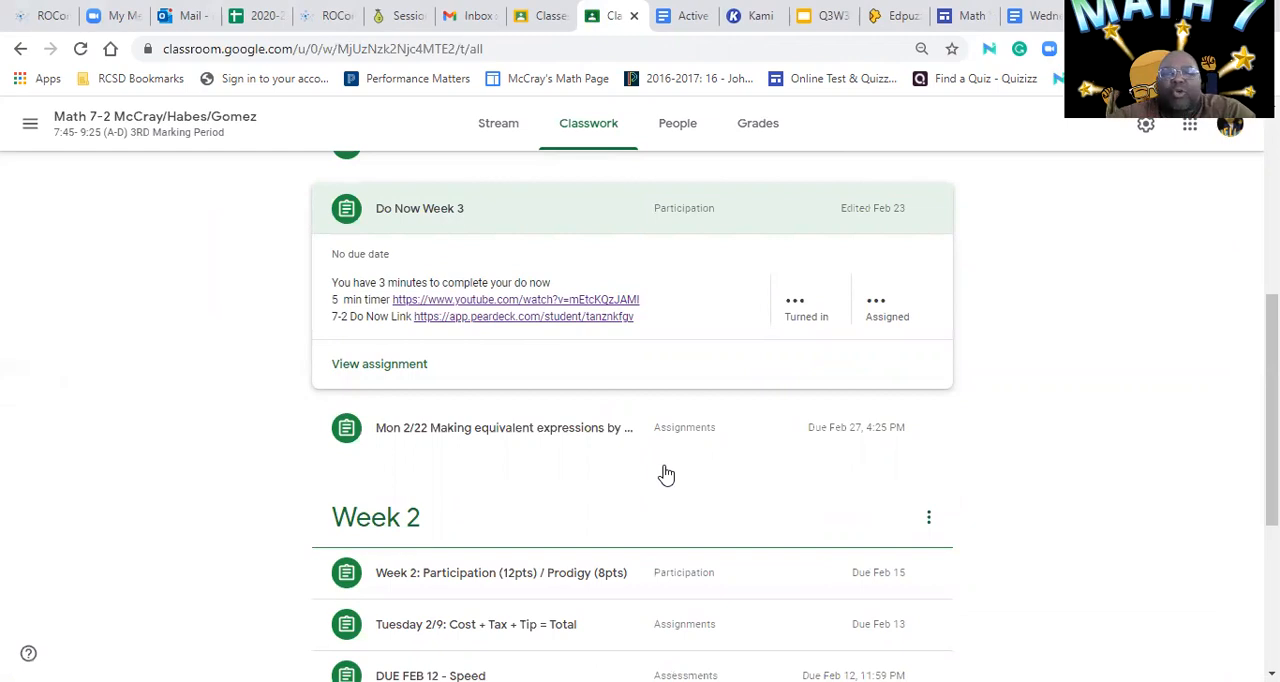
mouse_move(828, 96)
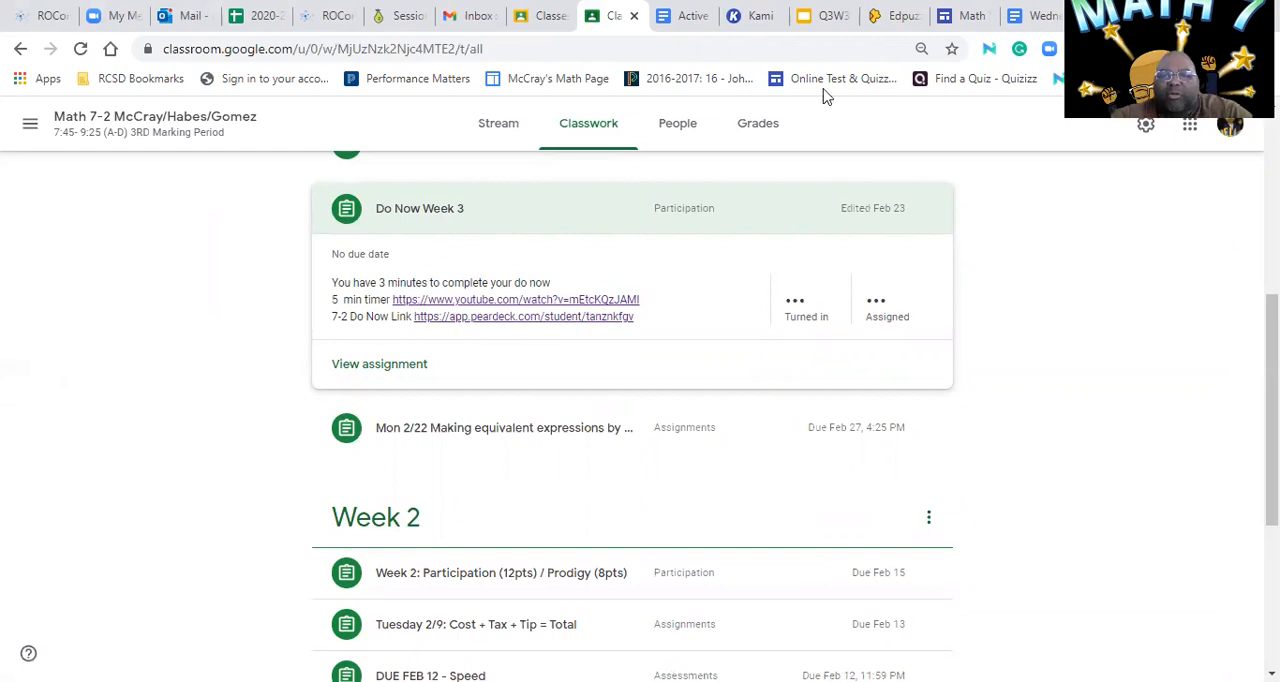
Show the Do Now Week 3 post's actions: Edit, Delete, Copy link, Move up, Move down.
left_click(928, 208)
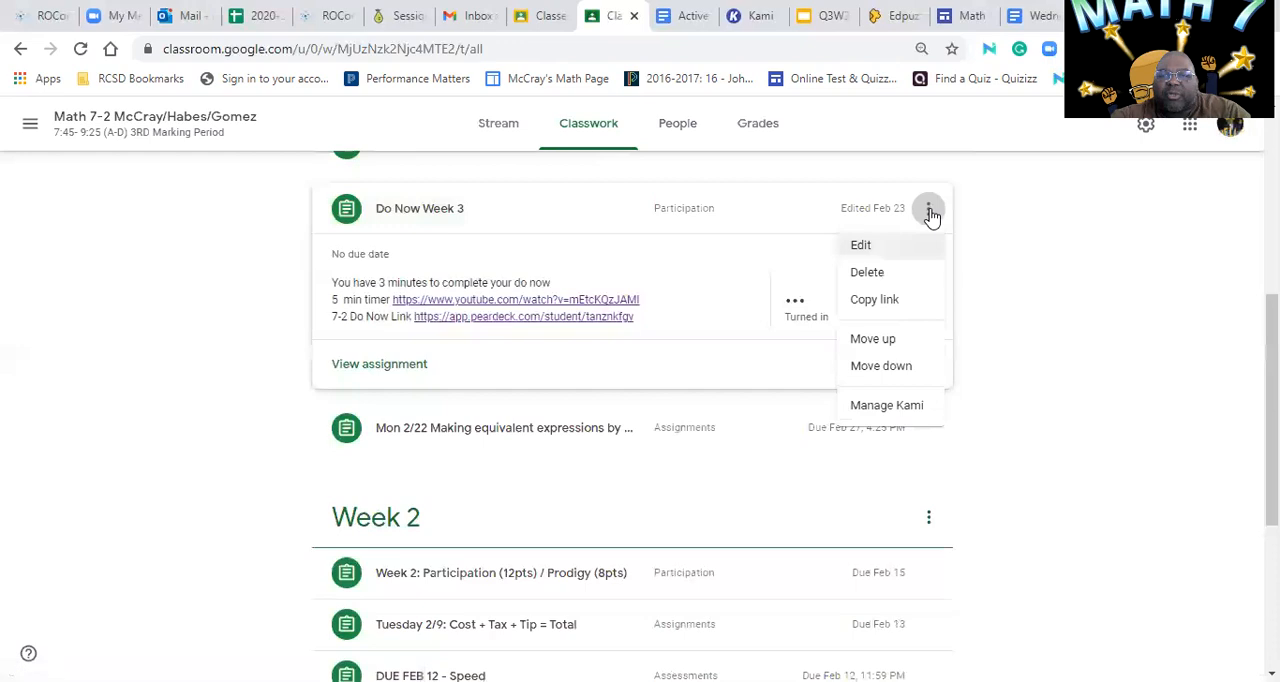